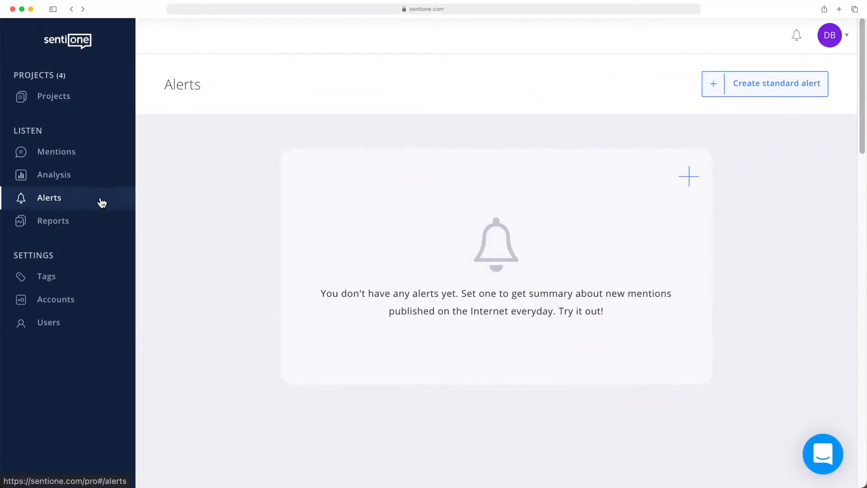
{"action": "mouse_move", "coordinate": [764, 83]}
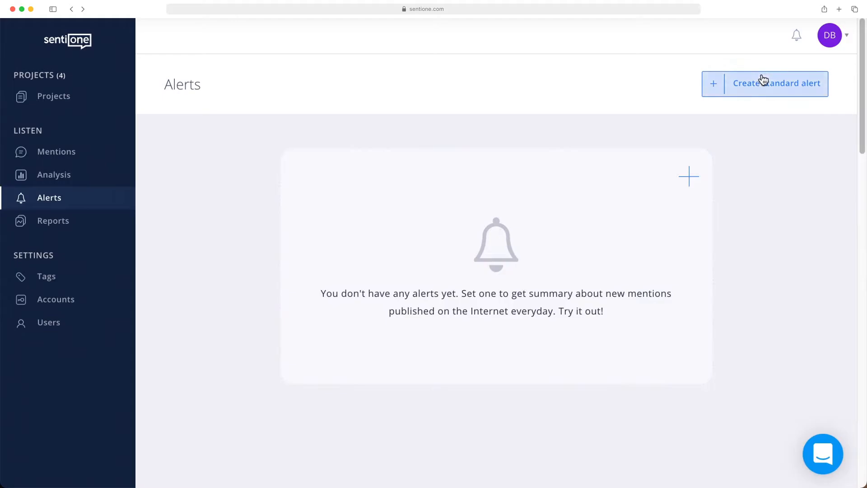
Start a new standard alert from the SentiOne Alerts page.
{"action": "left_click", "coordinate": [764, 84]}
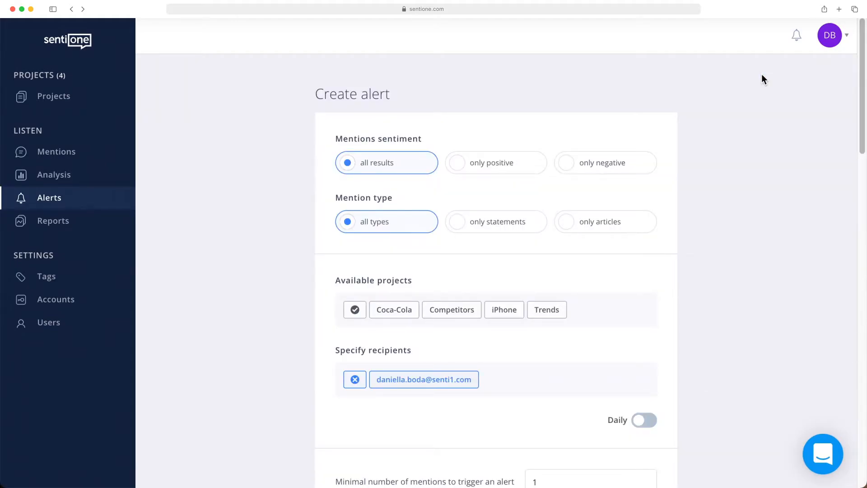
{"action": "mouse_move", "coordinate": [366, 162]}
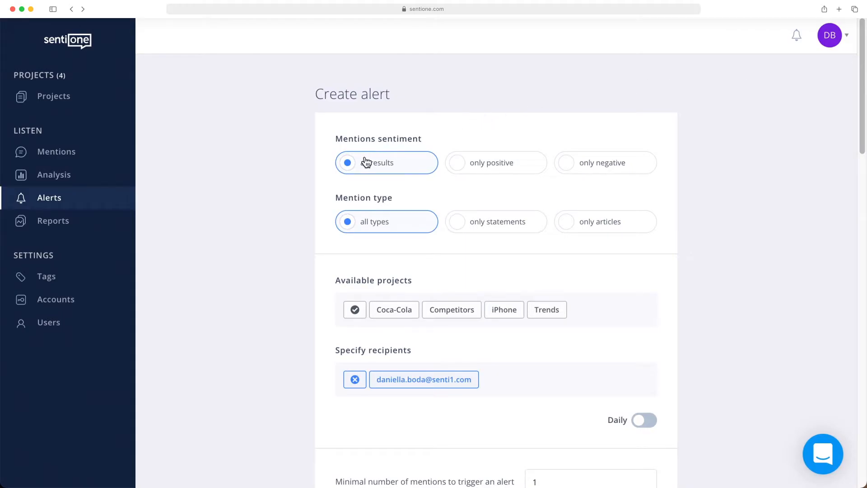
{"action": "mouse_move", "coordinate": [414, 170]}
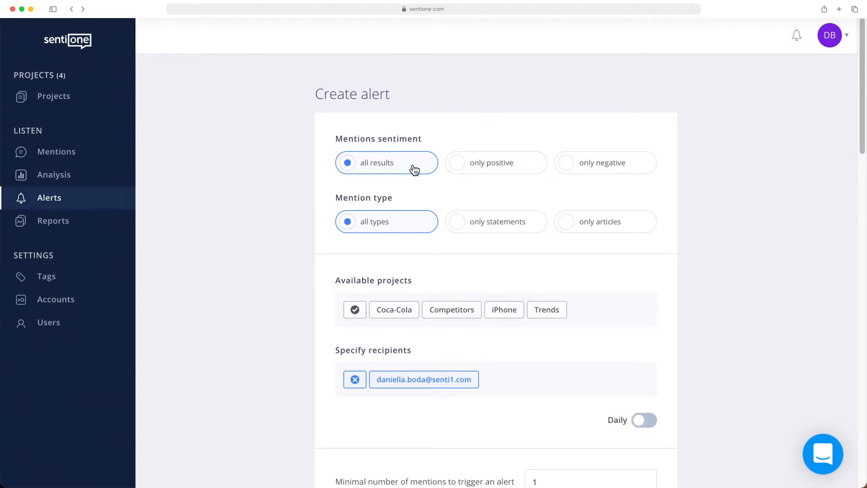
{"action": "mouse_move", "coordinate": [506, 167]}
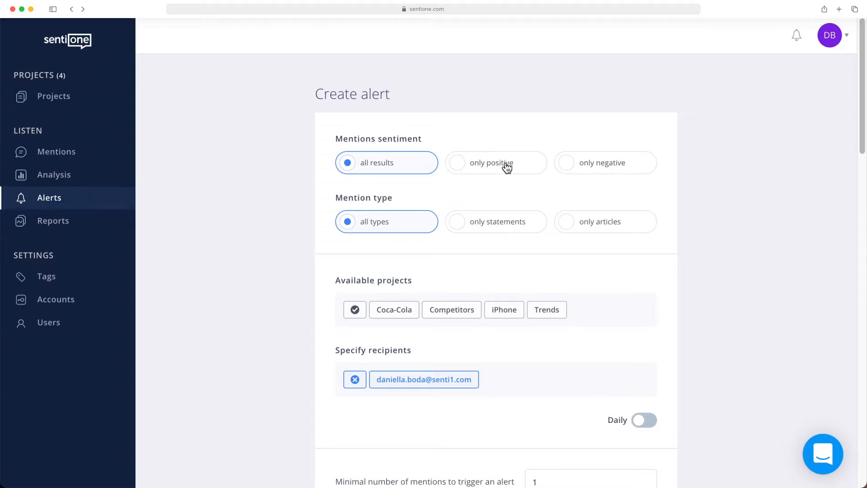
{"action": "mouse_move", "coordinate": [507, 170]}
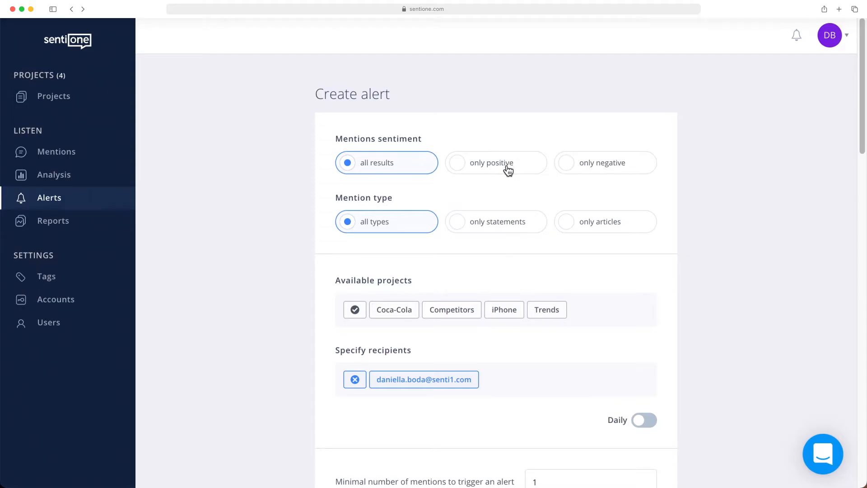
{"action": "mouse_move", "coordinate": [374, 234]}
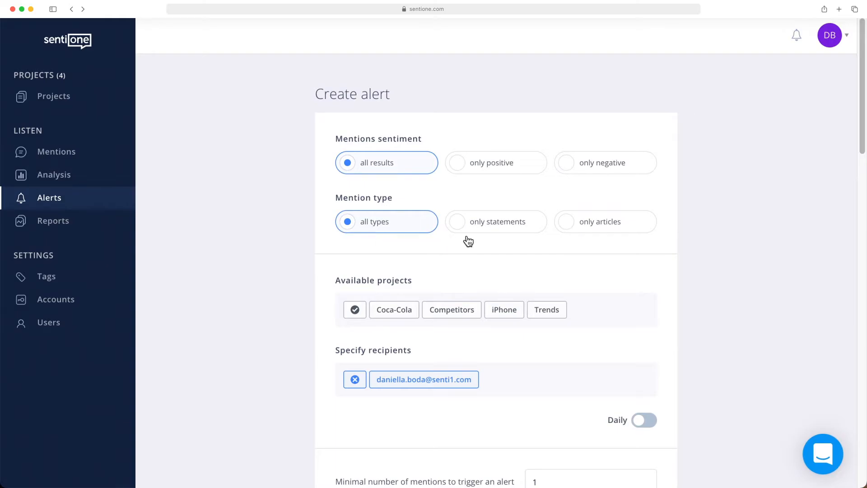
{"action": "mouse_move", "coordinate": [502, 230]}
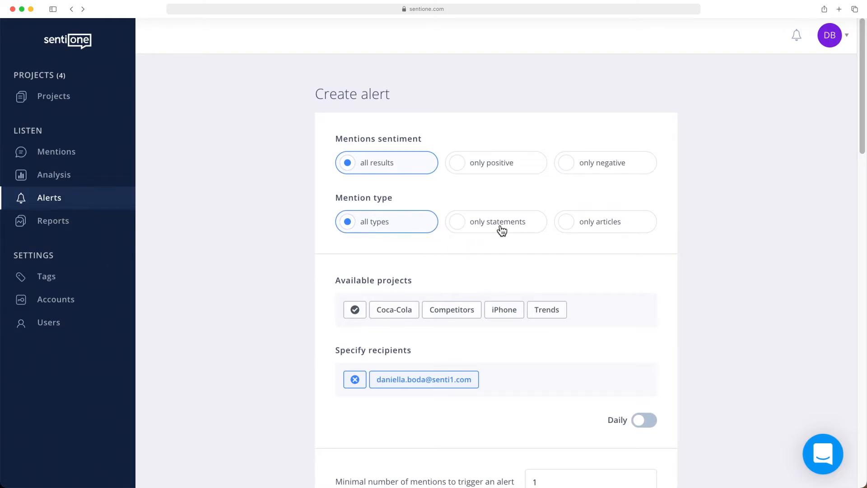
{"action": "mouse_move", "coordinate": [586, 226]}
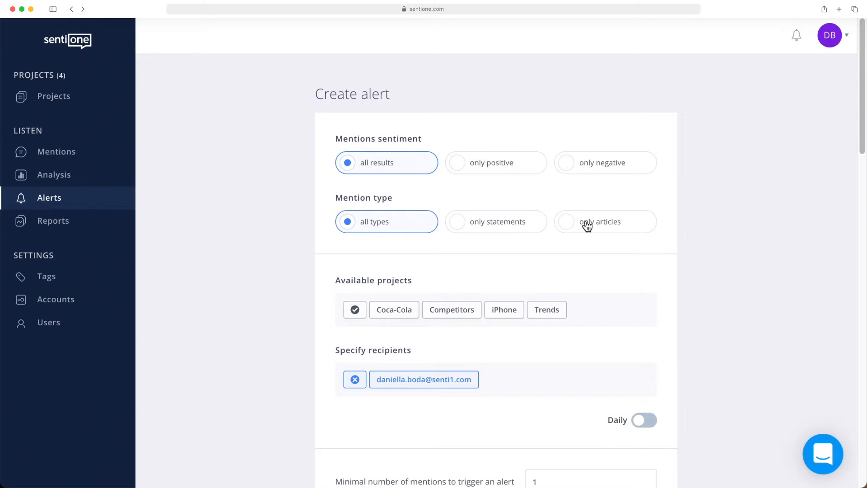
{"action": "mouse_move", "coordinate": [631, 228]}
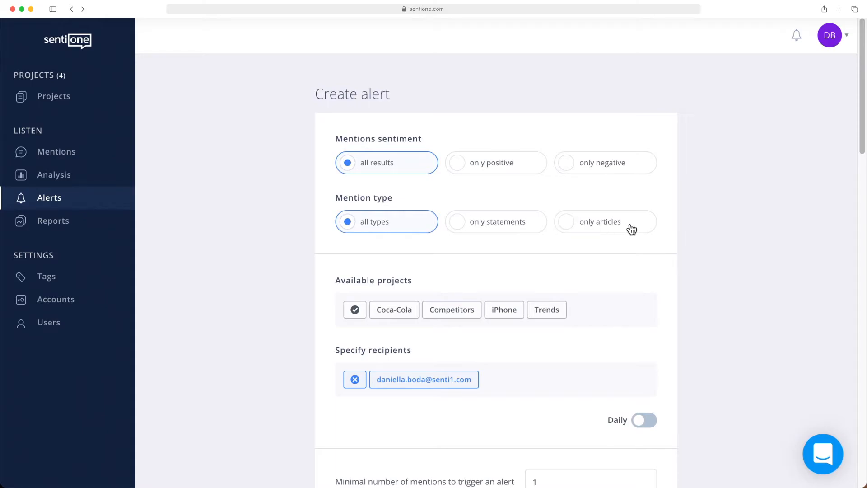
{"action": "mouse_move", "coordinate": [646, 268]}
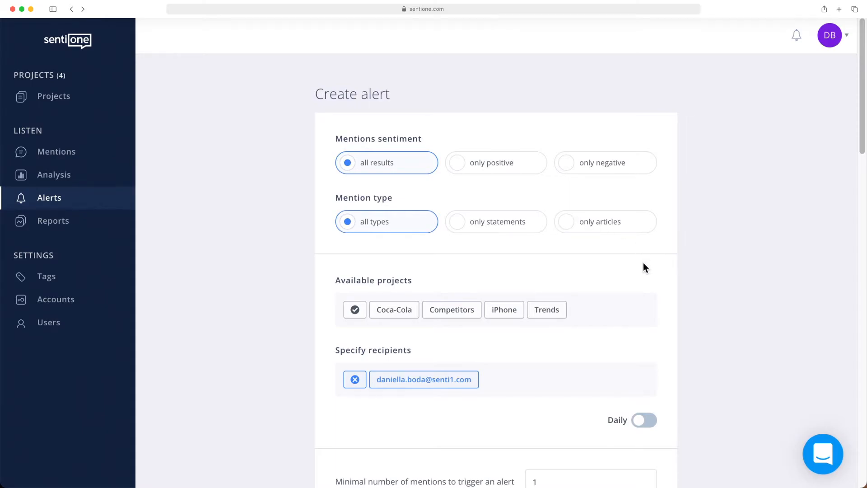
Scroll down the Create alert form with Coca-Cola selected as the project.
{"action": "scroll", "scroll_direction": "down", "scroll_amount": 3}
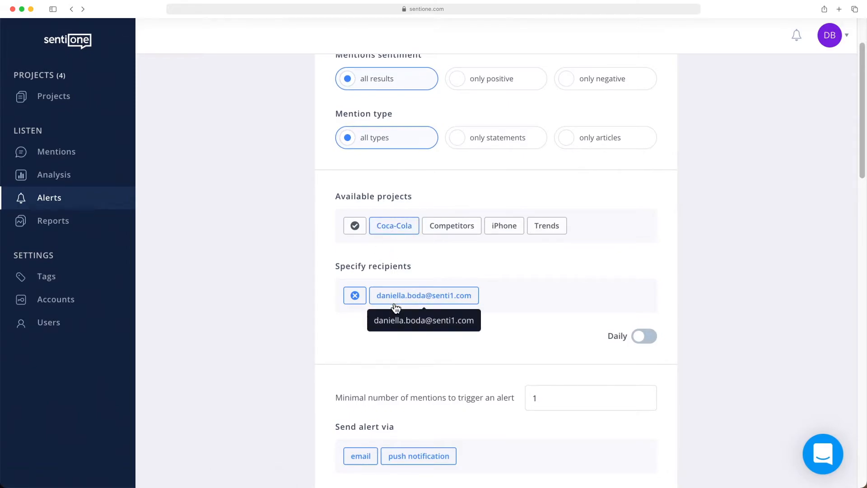
{"action": "scroll", "scroll_direction": "down", "scroll_amount": 3}
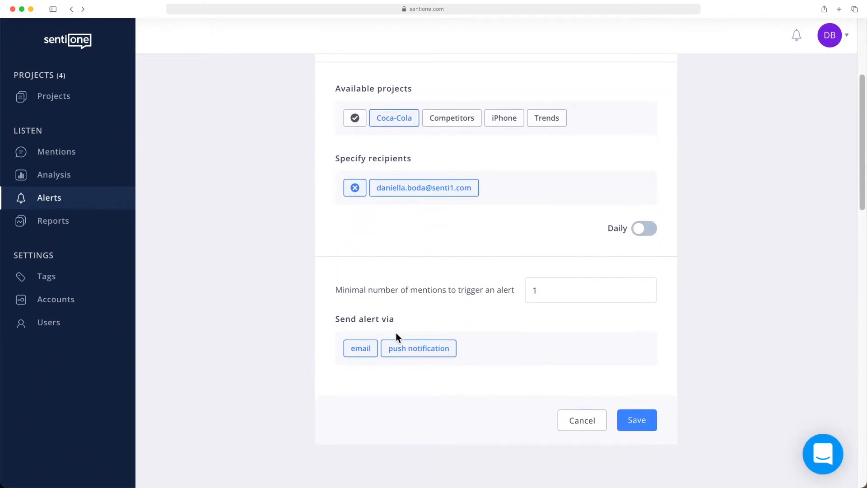
{"action": "scroll", "scroll_direction": "down", "scroll_amount": 3}
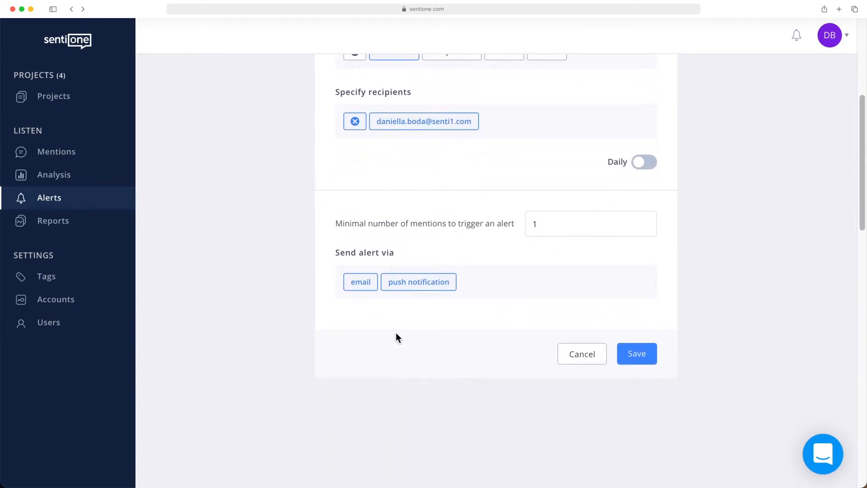
{"action": "mouse_move", "coordinate": [601, 173]}
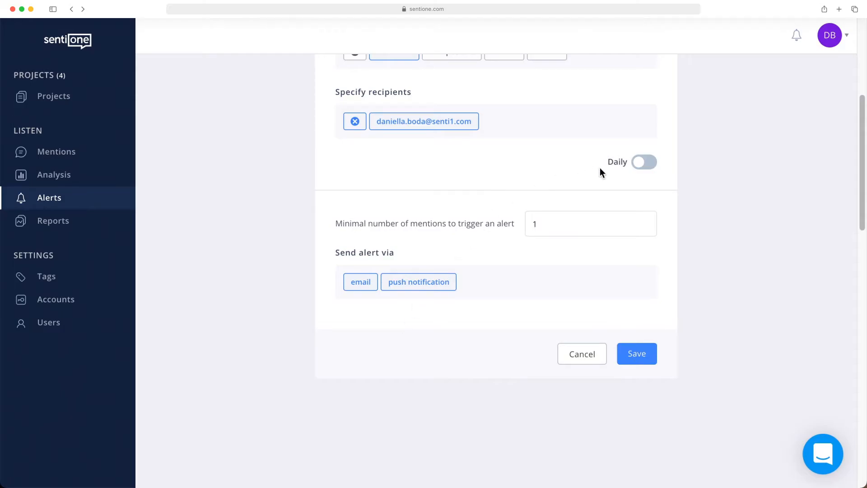
Change the minimal number of mentions to trigger an alert from 1 to 10.
{"action": "left_click", "coordinate": [591, 223]}
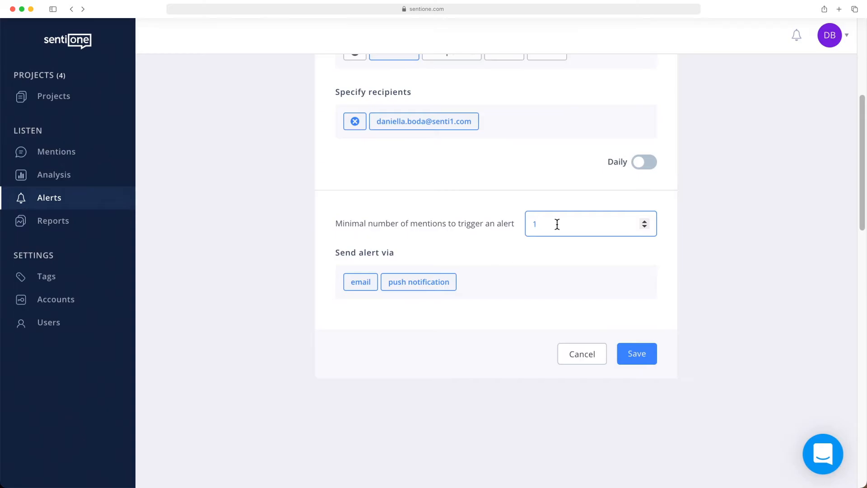
{"action": "type", "text": "0"}
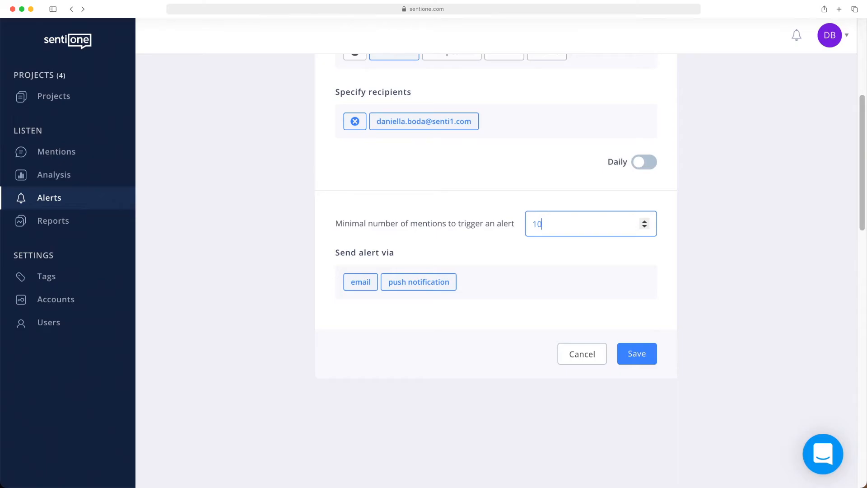
{"action": "mouse_move", "coordinate": [657, 170]}
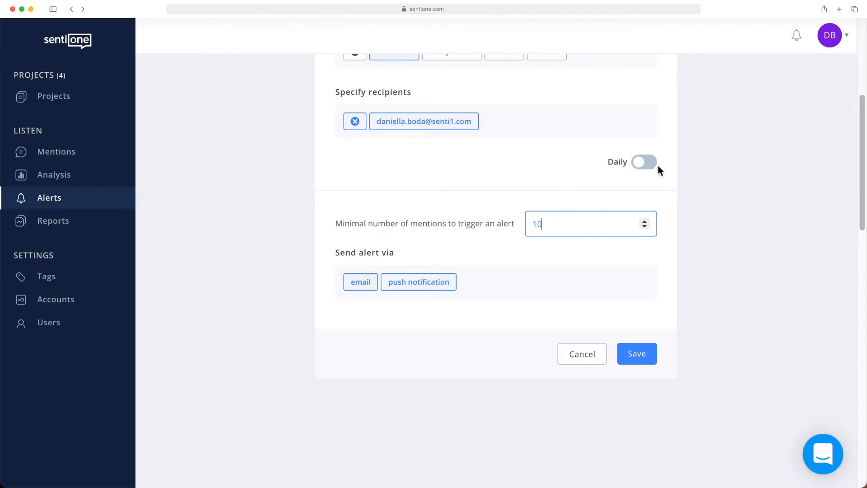
Enable Daily delivery at 09:00 and save the Coca-Cola alert.
{"action": "left_click", "coordinate": [643, 162]}
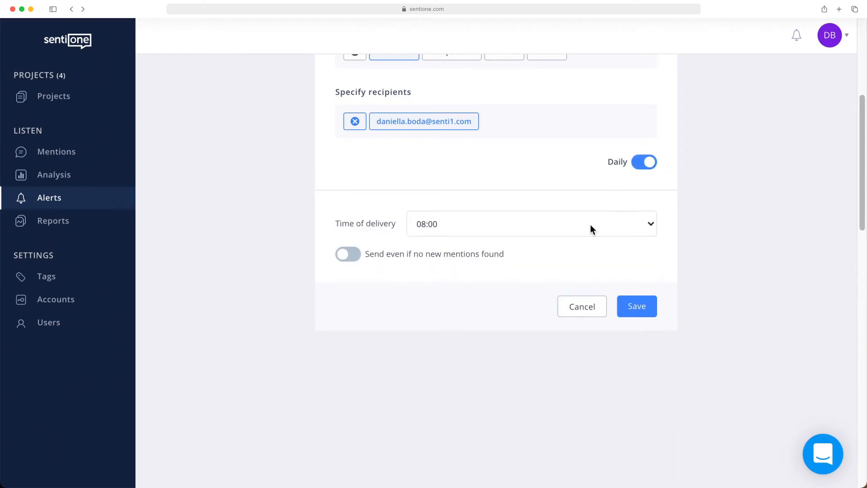
{"action": "left_click", "coordinate": [531, 224]}
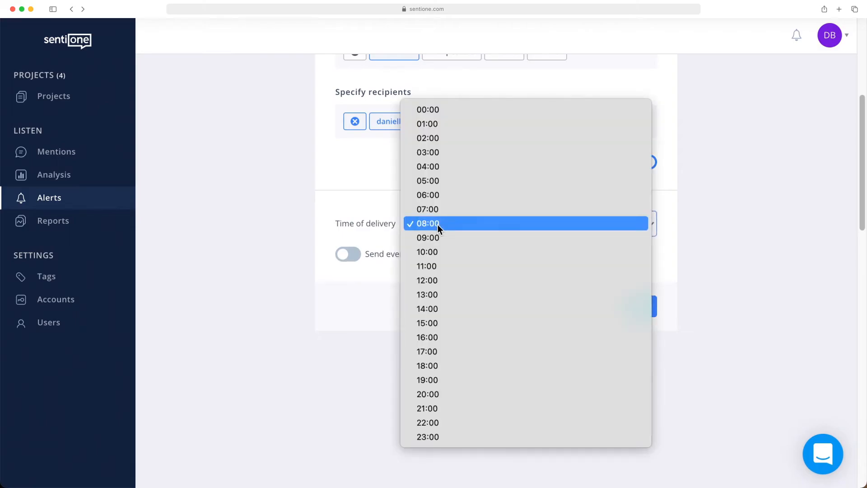
{"action": "left_click", "coordinate": [427, 237]}
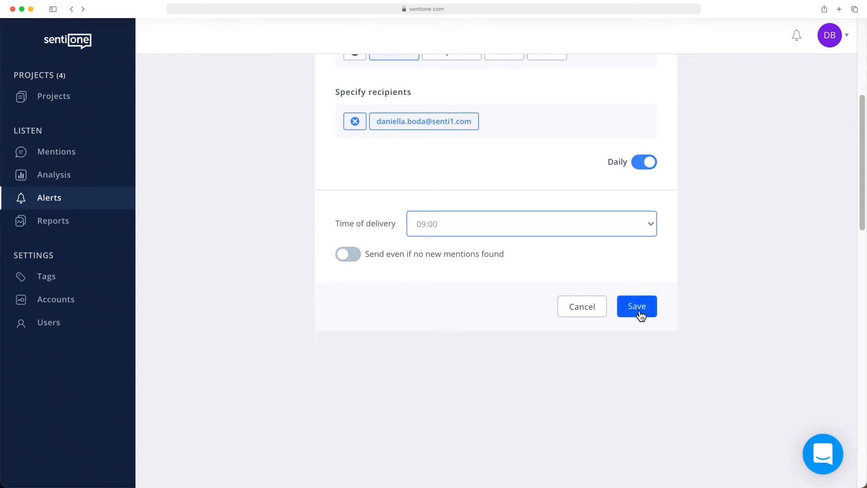
{"action": "left_click", "coordinate": [636, 306]}
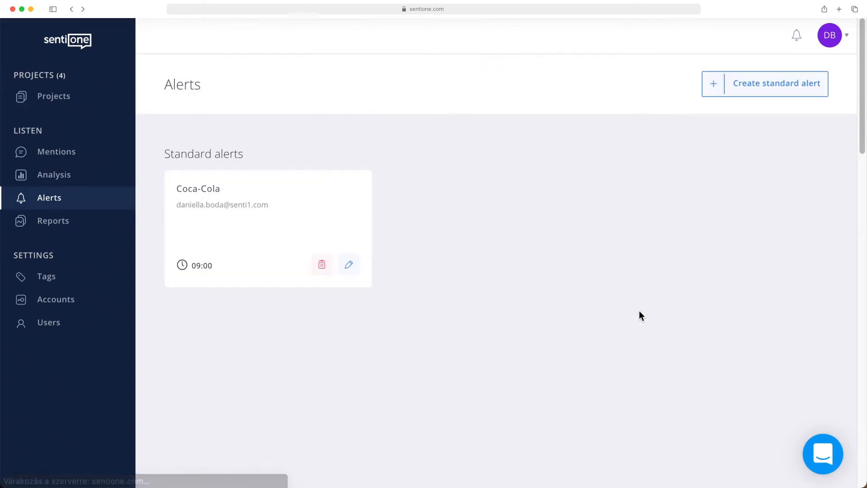
{"action": "mouse_move", "coordinate": [238, 307]}
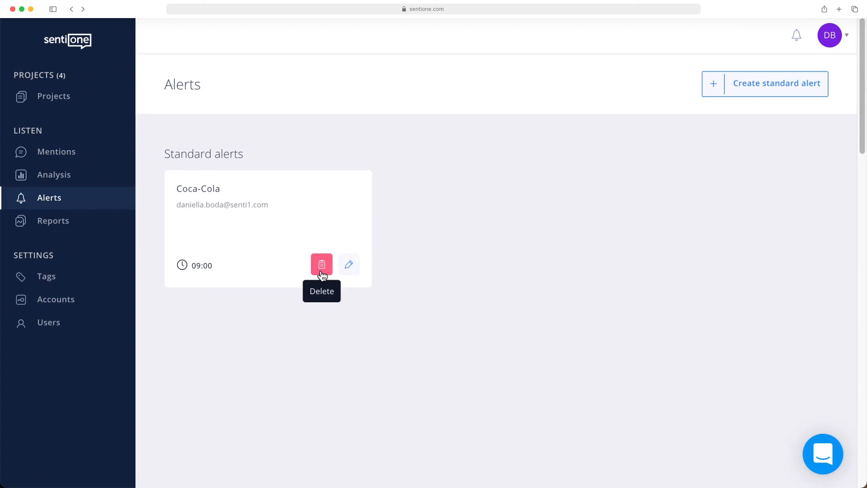
{"action": "mouse_move", "coordinate": [348, 264]}
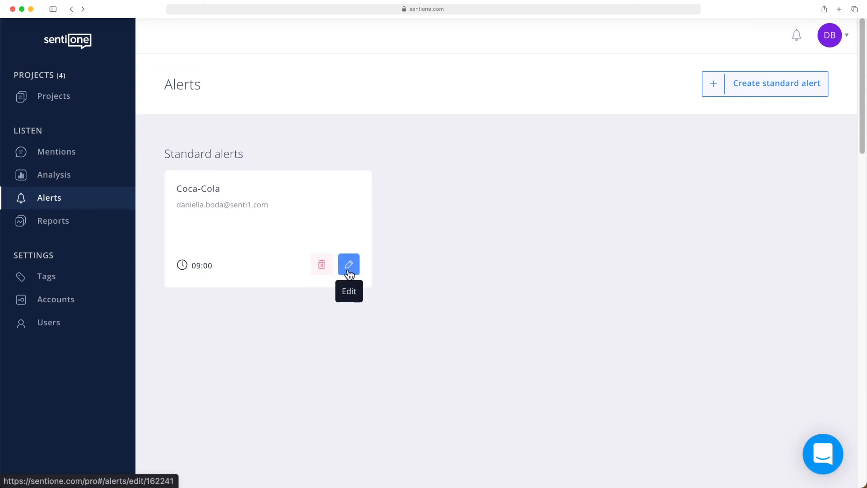